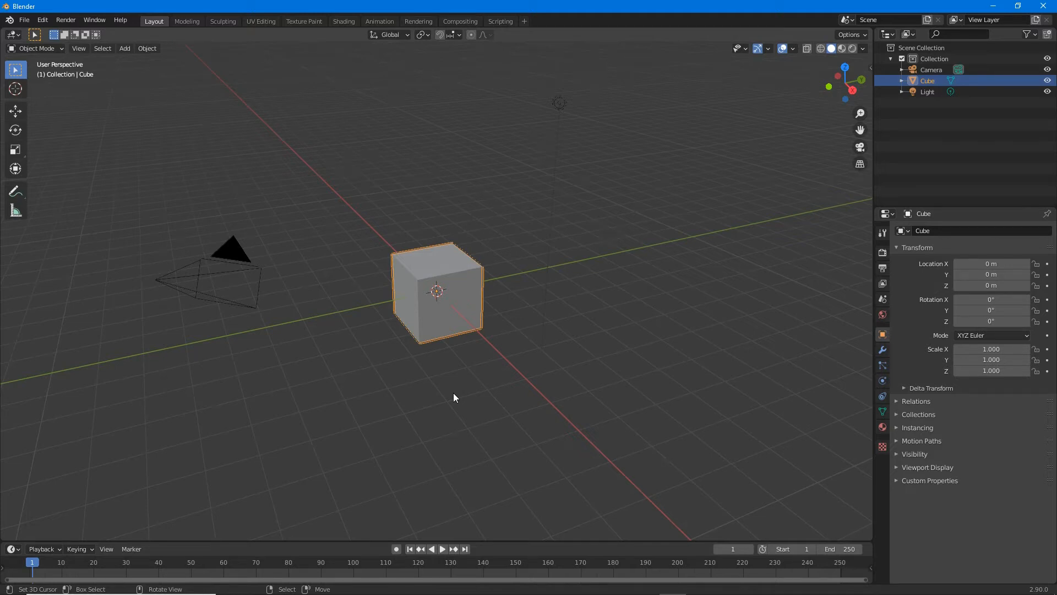
mouse_move(462, 396)
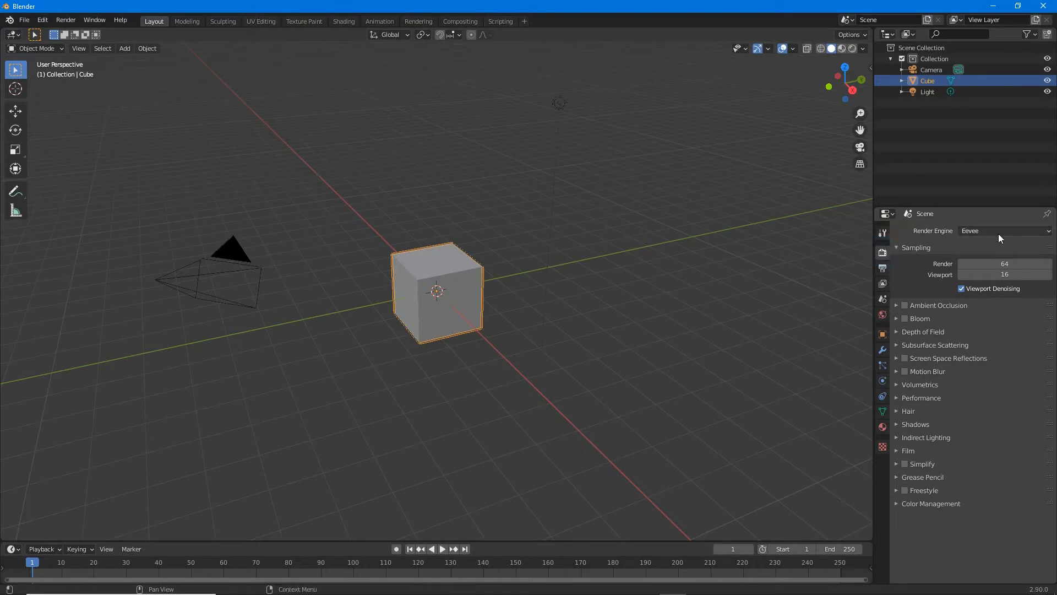
- Switch the scene's render engine from Eevee to Cycles
click(1004, 230)
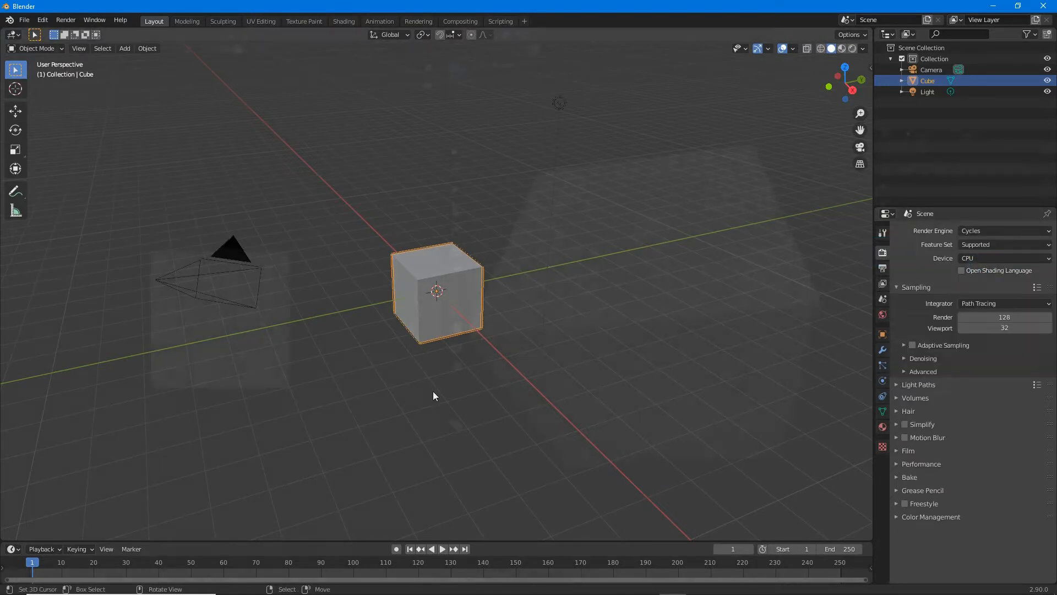
click(261, 21)
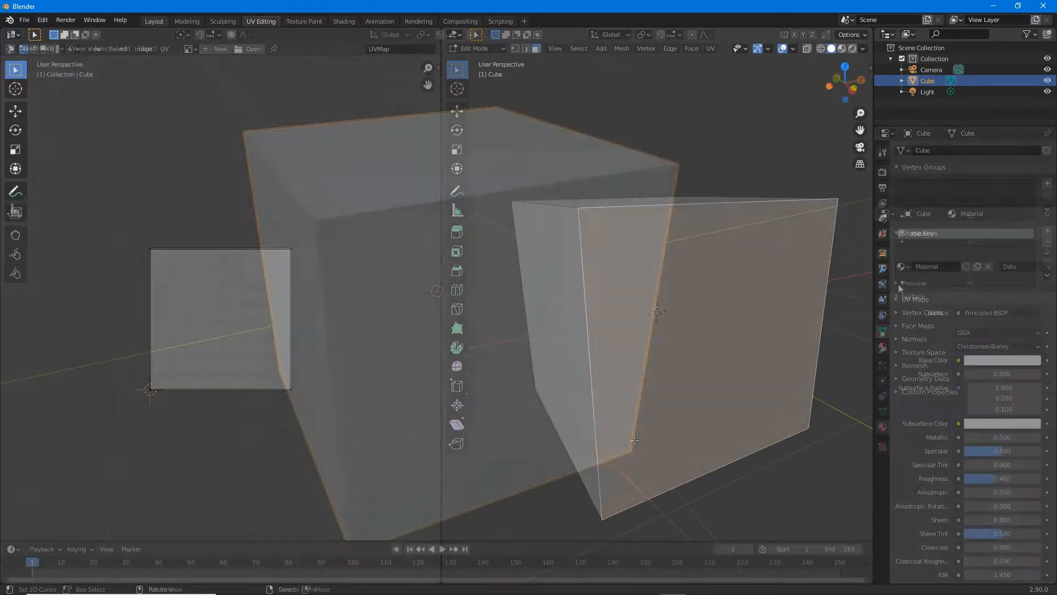
- Rename the cube's material from Material to 'transparency'
click(155, 21)
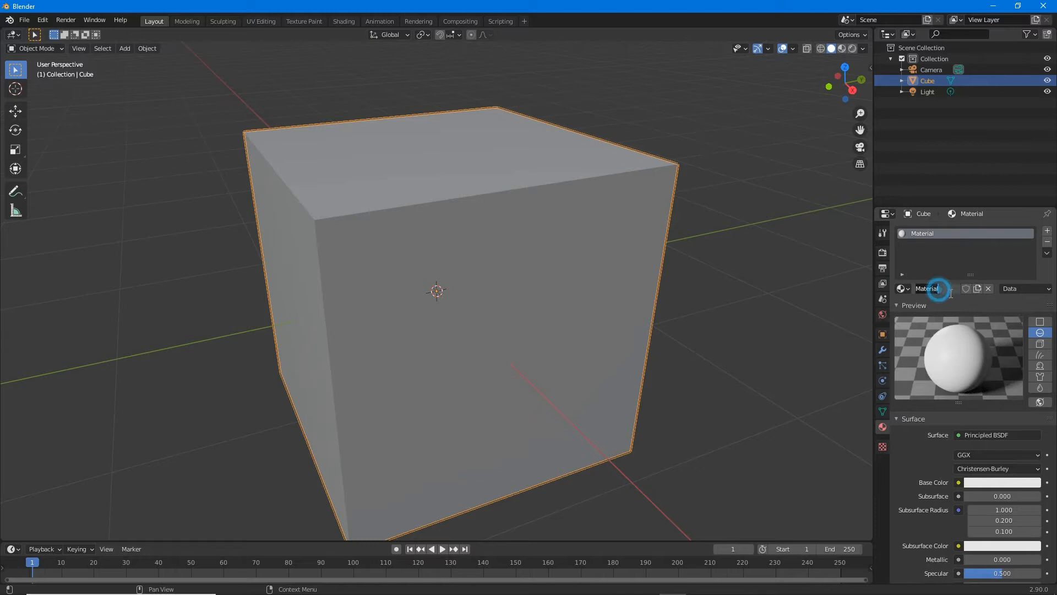
text(transparency)
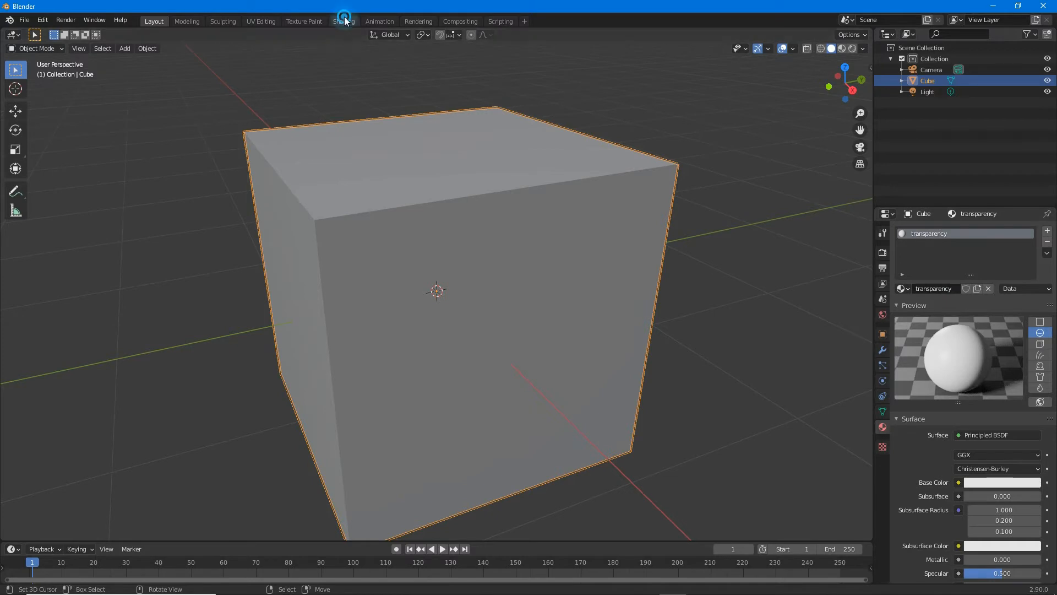
- In the Shading workspace, add an Image Texture node feeding the Principled BSDF Base Color
click(344, 21)
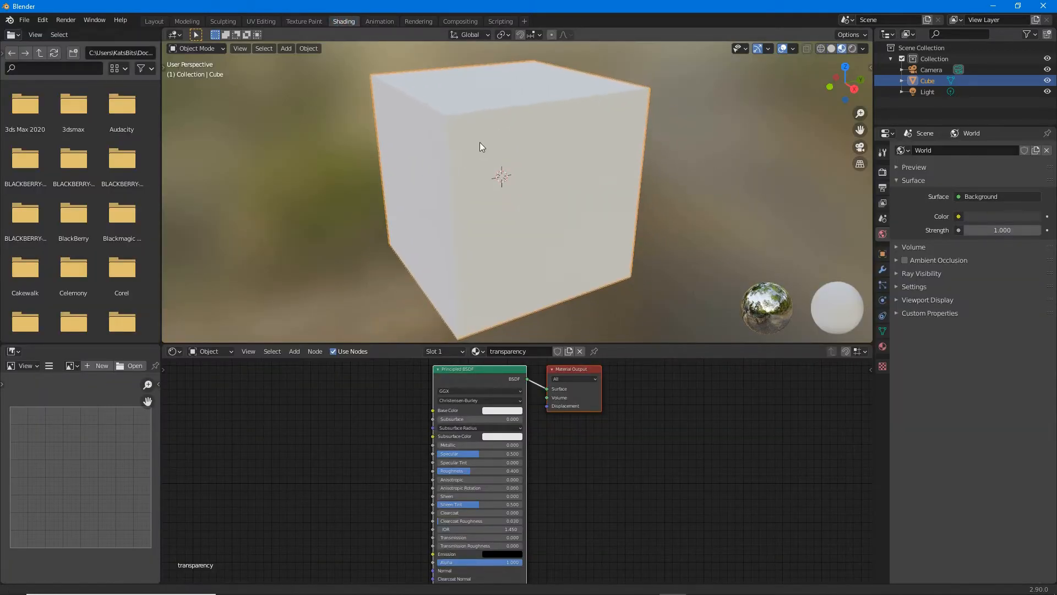
click(294, 350)
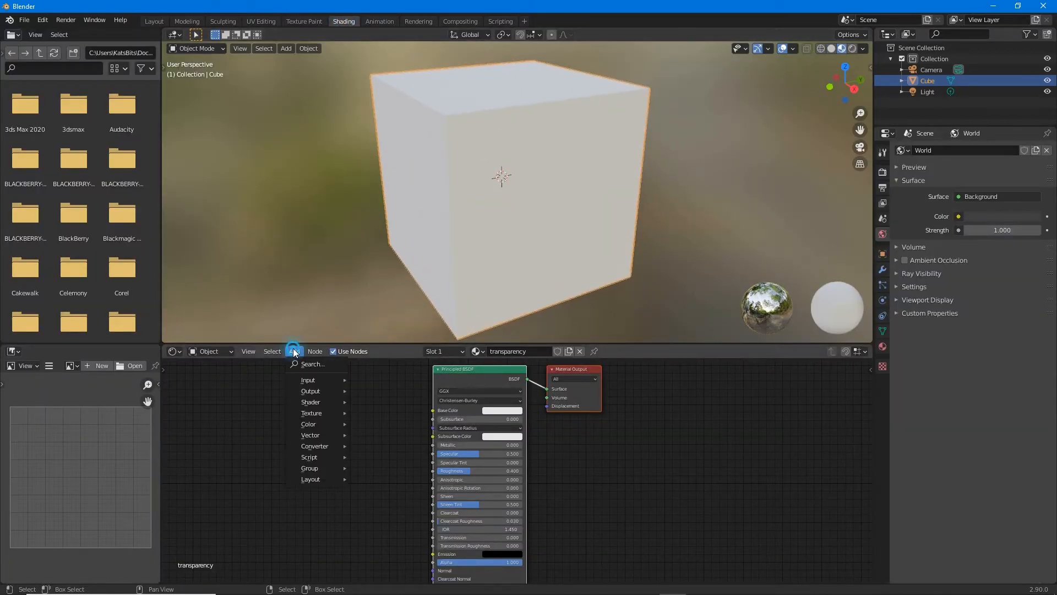
click(311, 413)
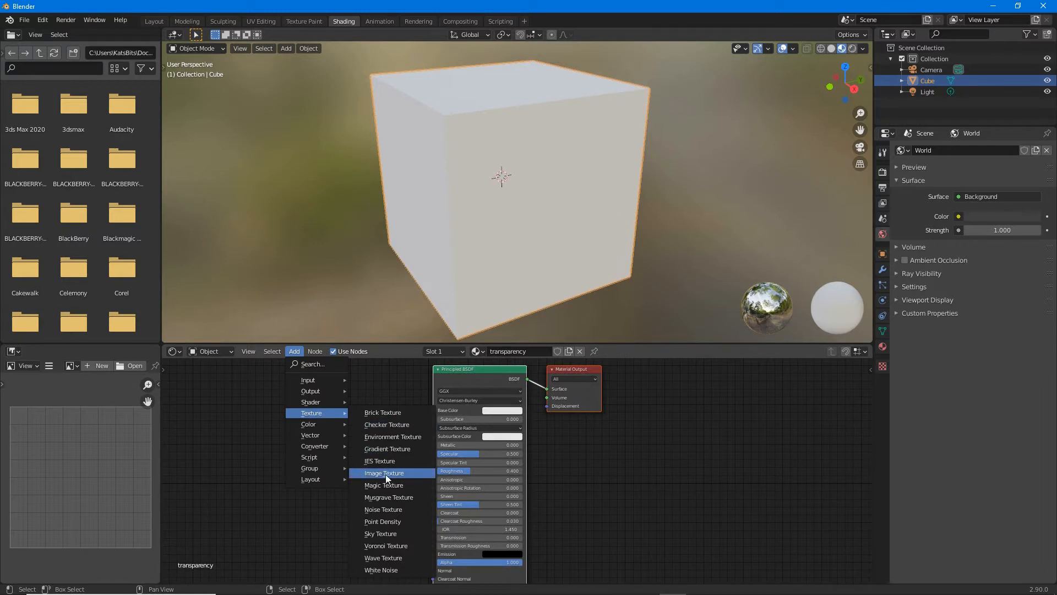
click(383, 473)
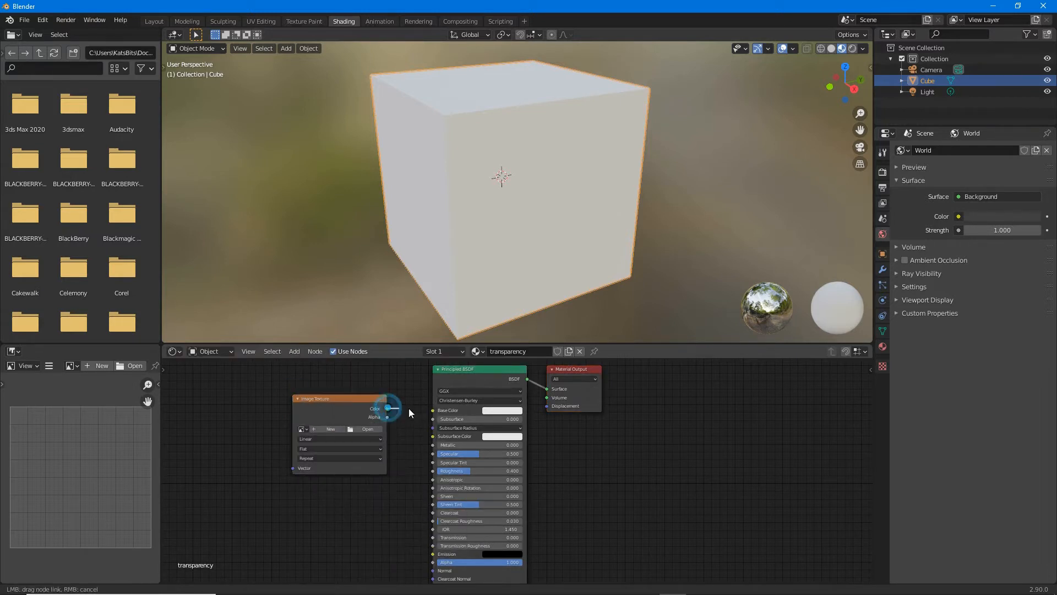
click(368, 429)
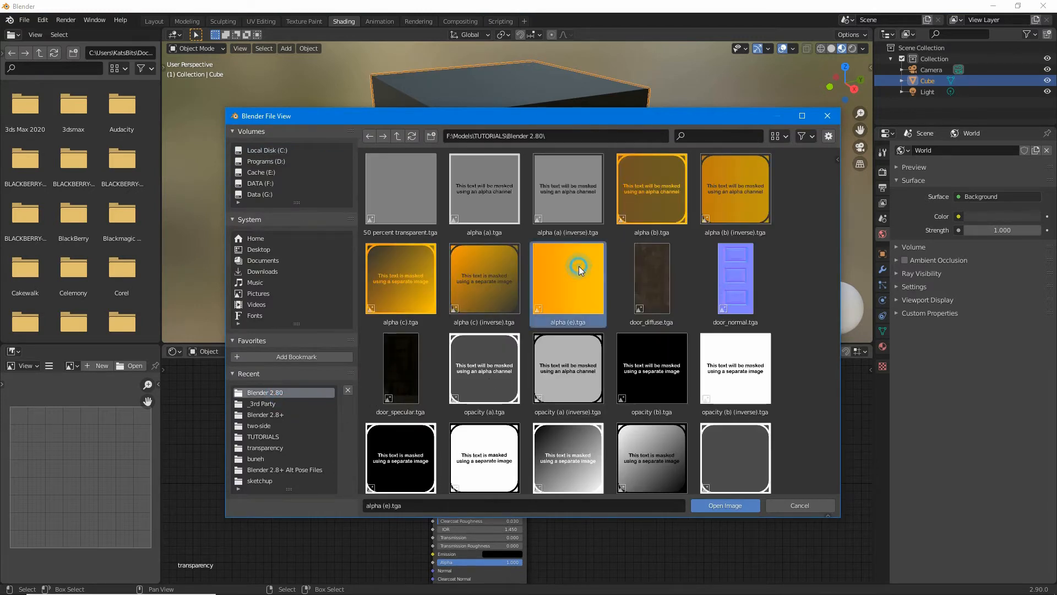
- Load alpha (e).tga into the texture and place a second image texture node below it
click(724, 506)
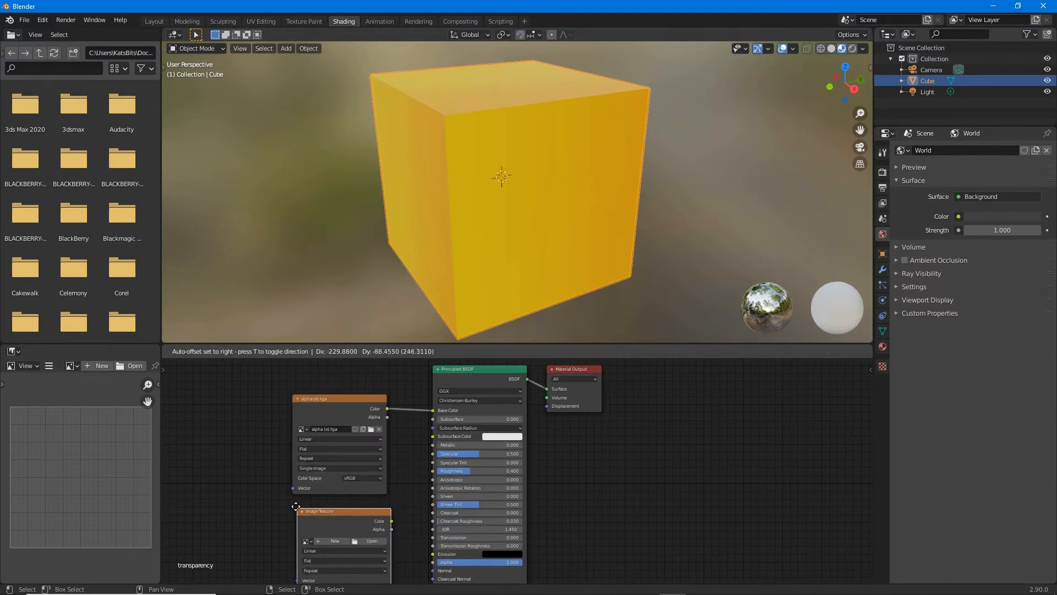
drag(389, 520, 432, 565)
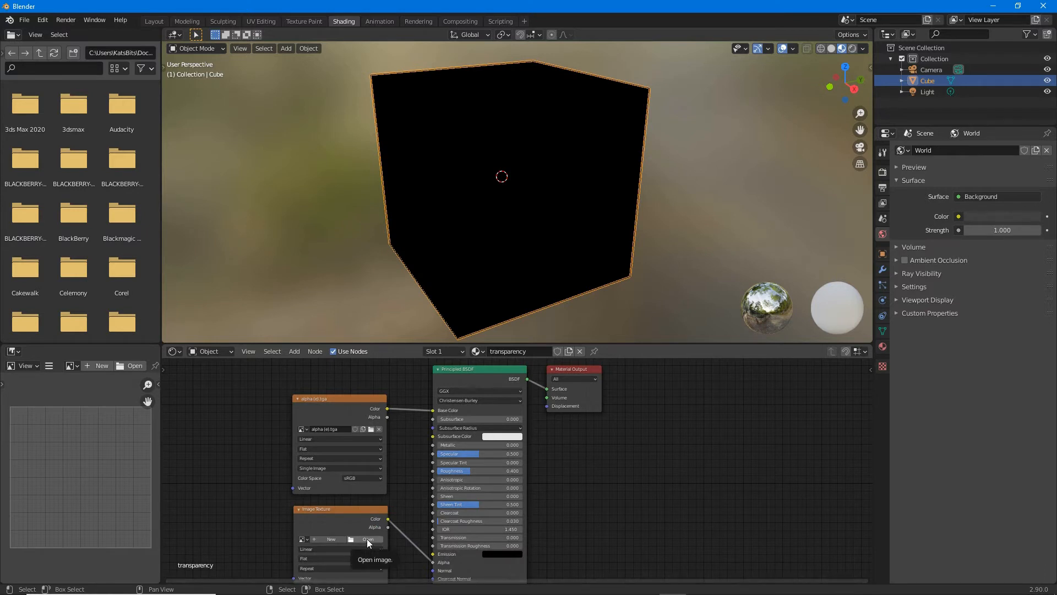
- Load opacity (d).tga into the second image texture driving the material's Alpha
click(368, 543)
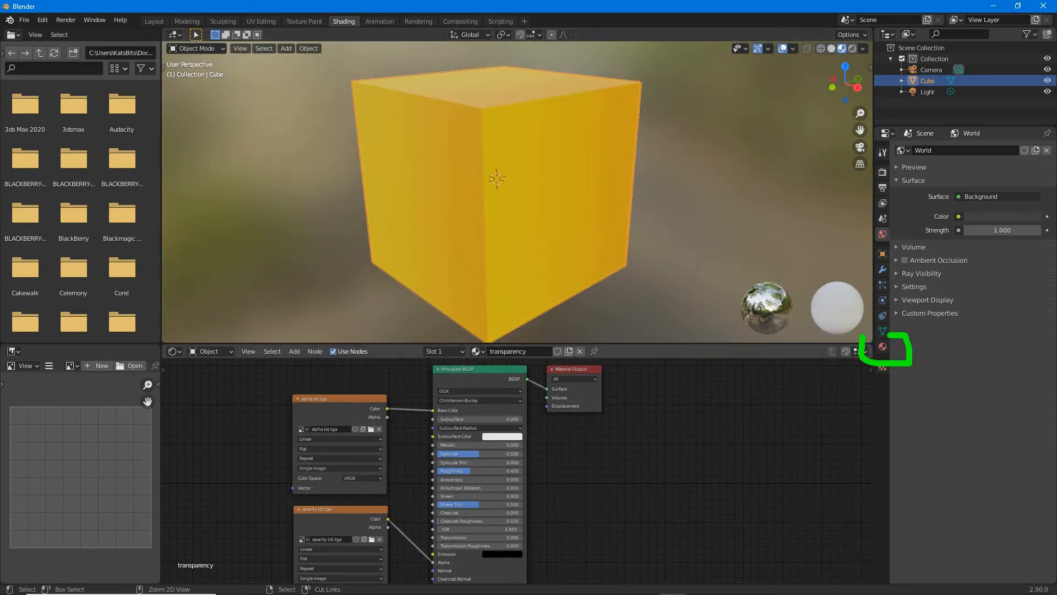
- Show the transparency material's Viewport Display settings in Material Properties
click(881, 347)
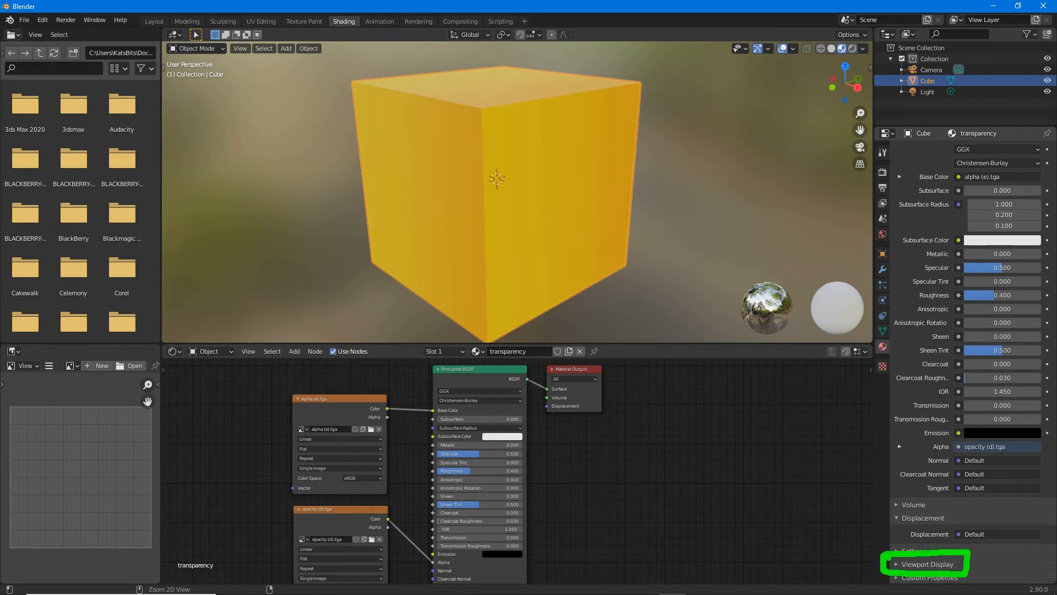
click(927, 562)
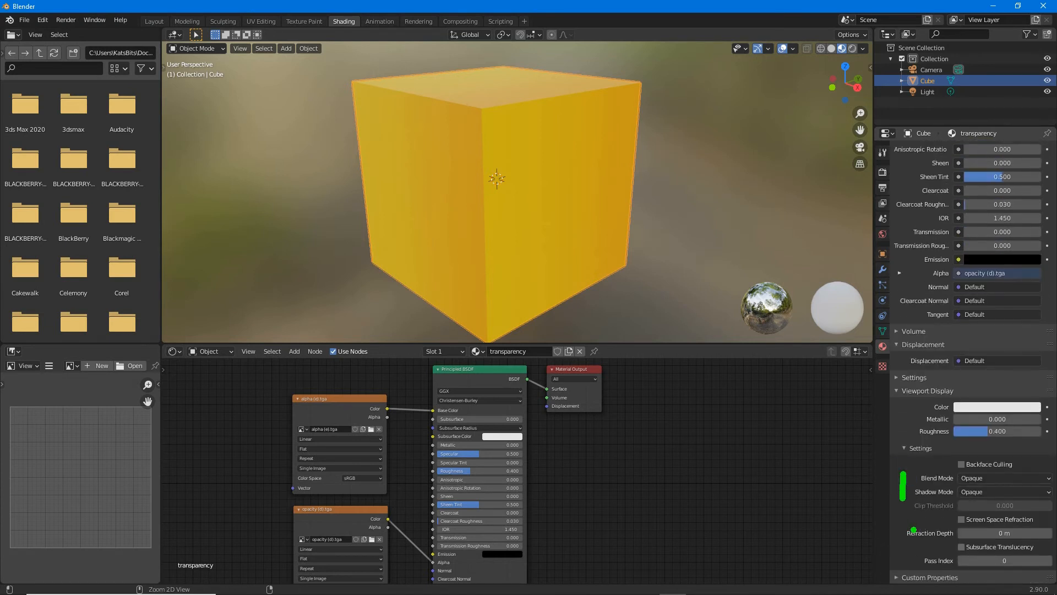
- Set the material's blend mode to Alpha Clip, then to Alpha Hashed for see-through faces
click(1003, 478)
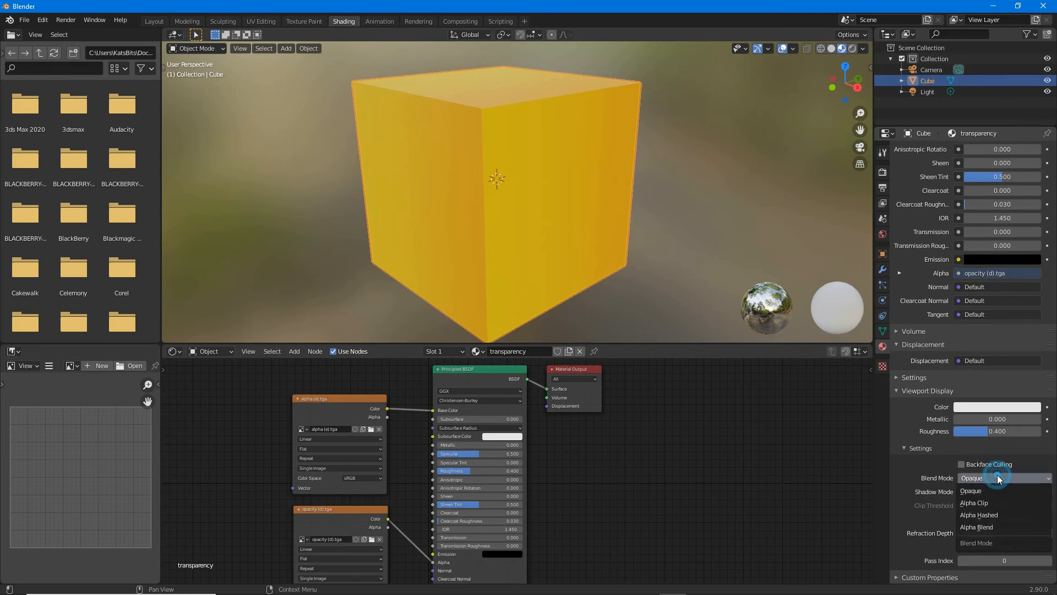
click(973, 502)
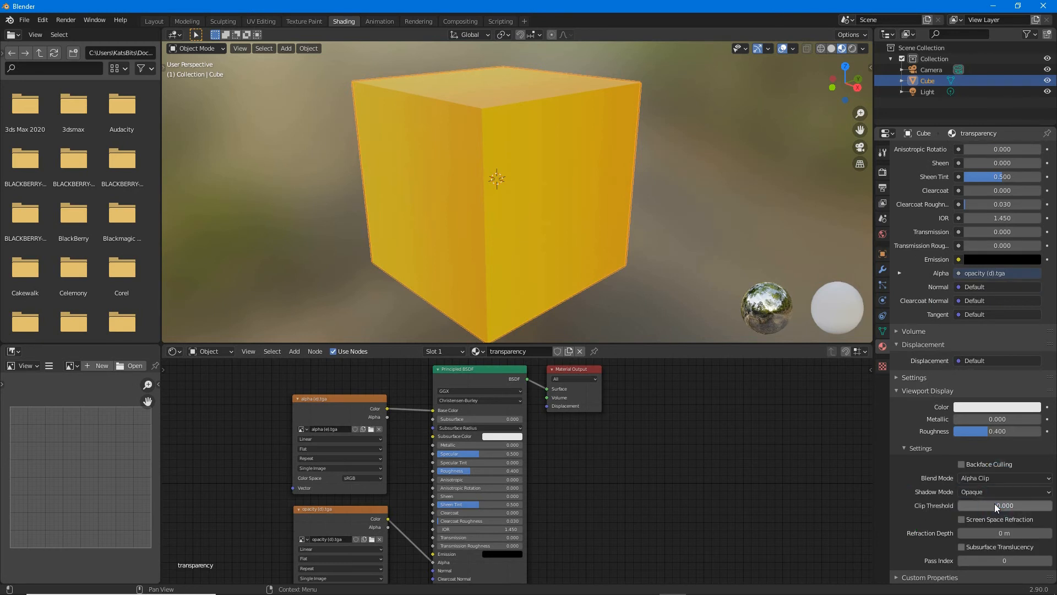
click(1002, 478)
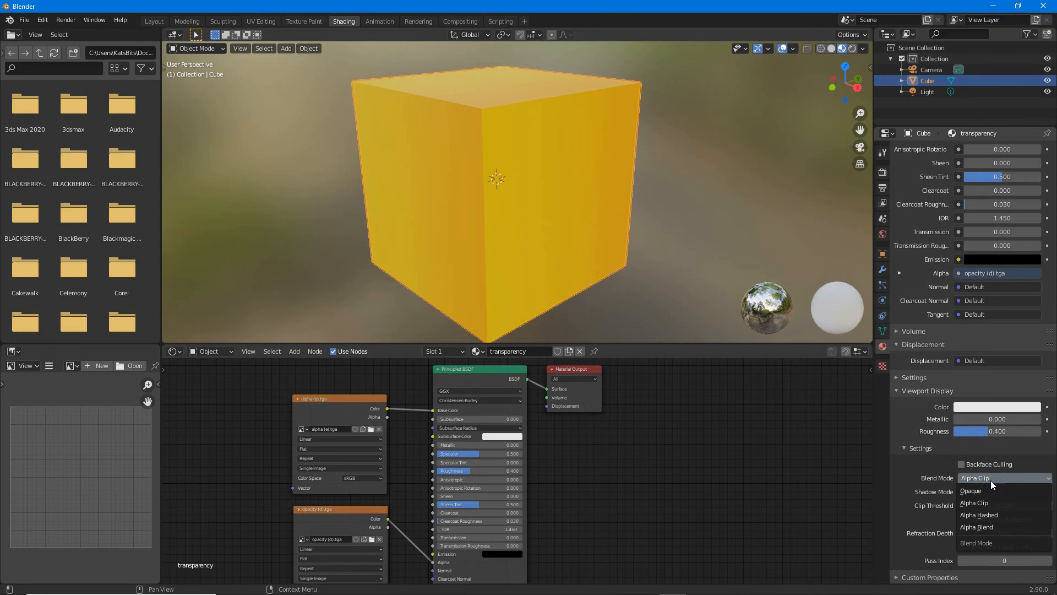
click(978, 515)
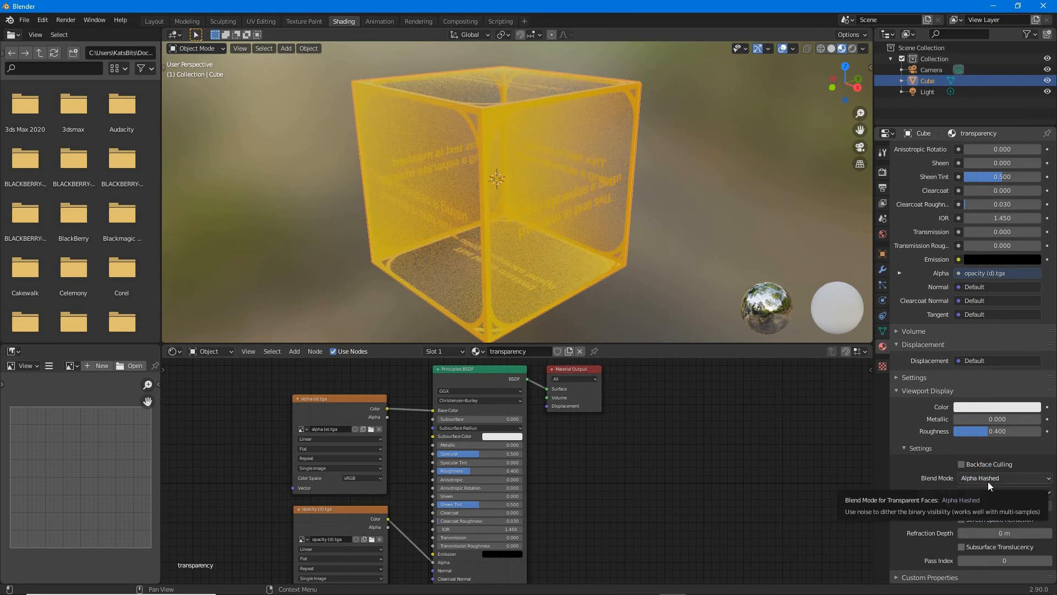
click(1002, 477)
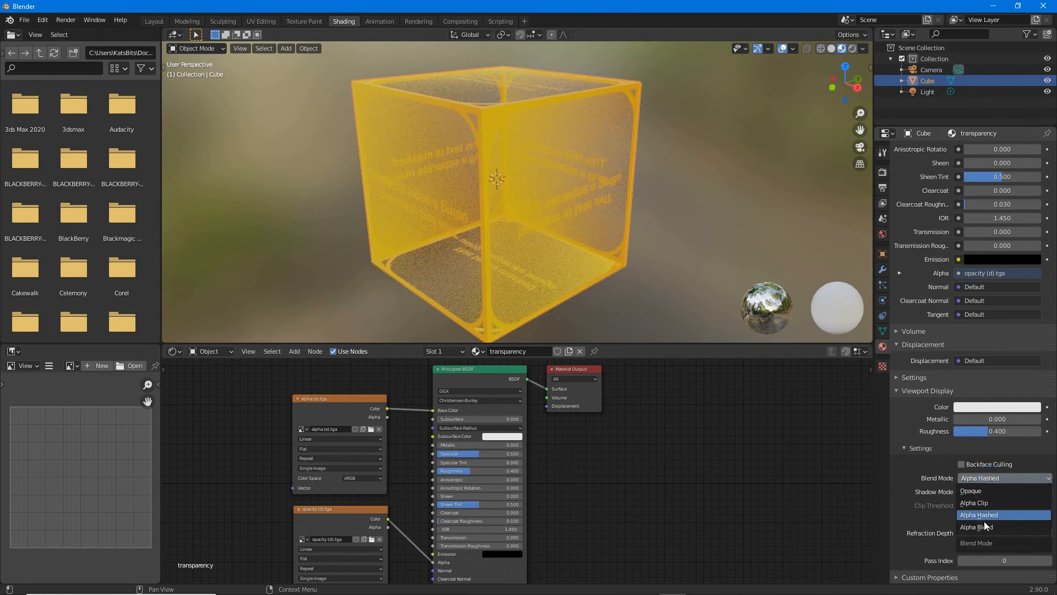